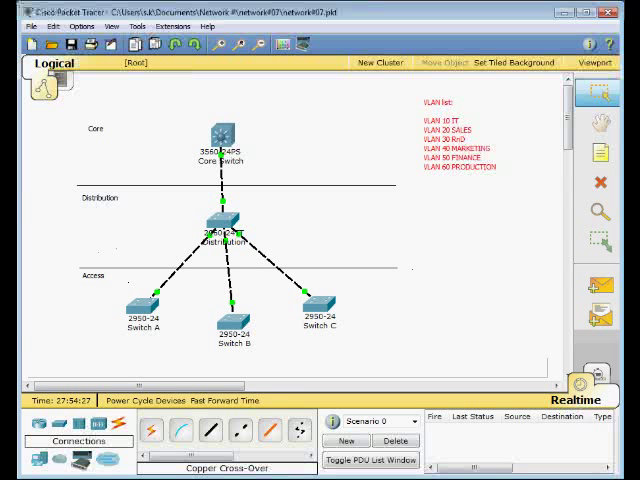
pyautogui.moveTo(420, 298)
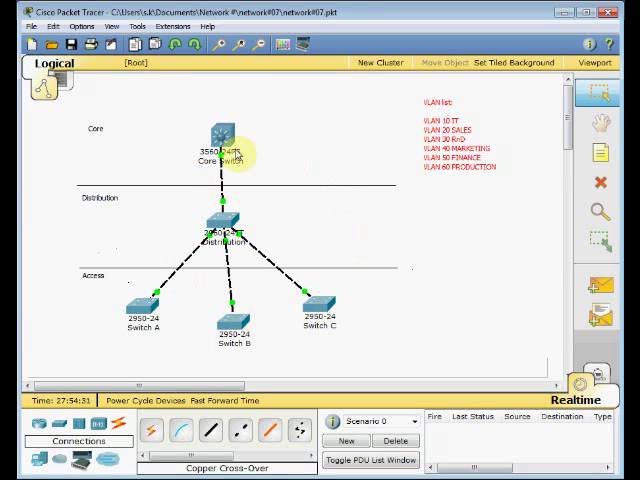
pyautogui.moveTo(344, 280)
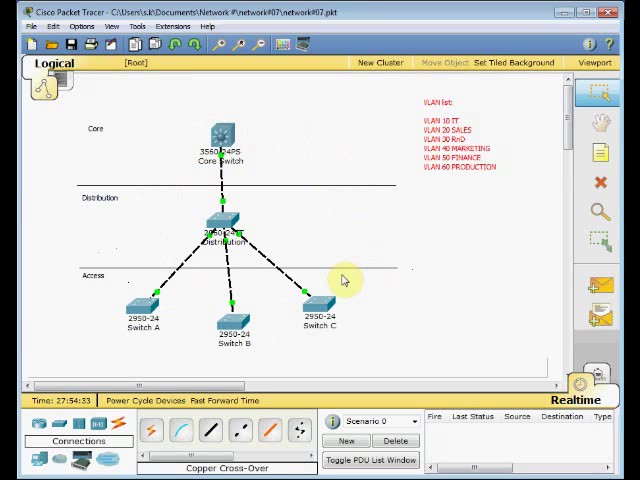
pyautogui.moveTo(268, 186)
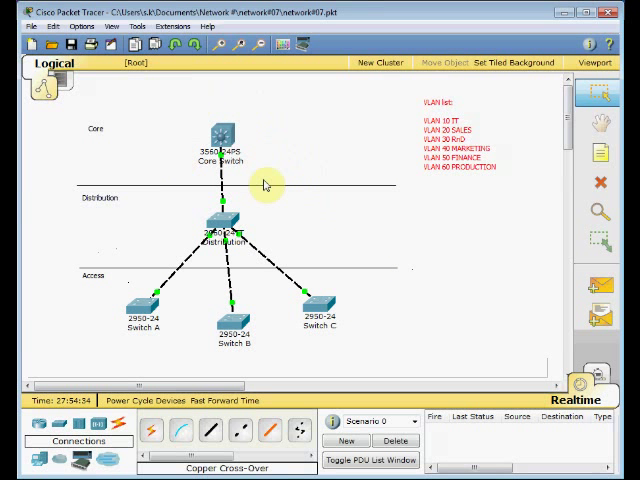
pyautogui.moveTo(320, 356)
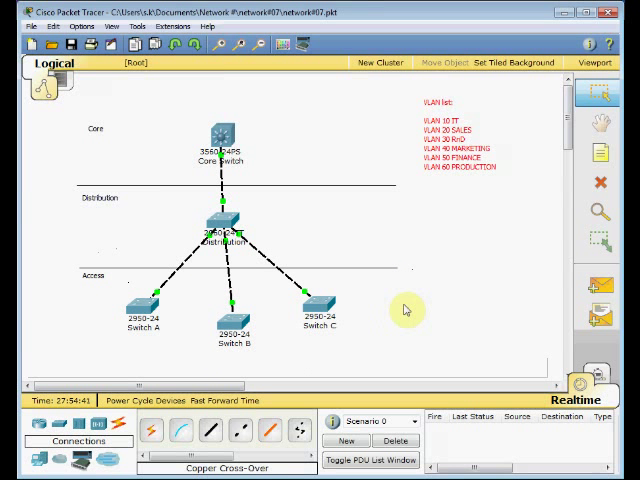
pyautogui.moveTo(416, 240)
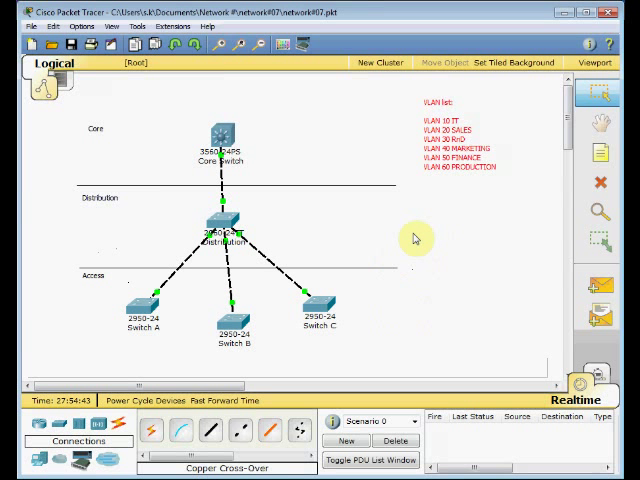
pyautogui.moveTo(416, 260)
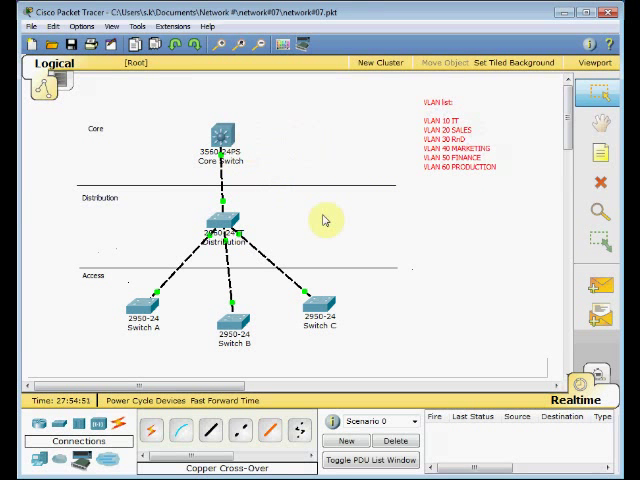
pyautogui.moveTo(420, 308)
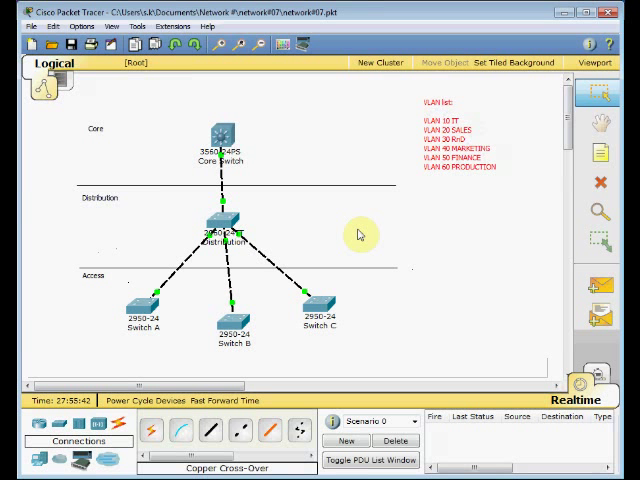
pyautogui.moveTo(278, 360)
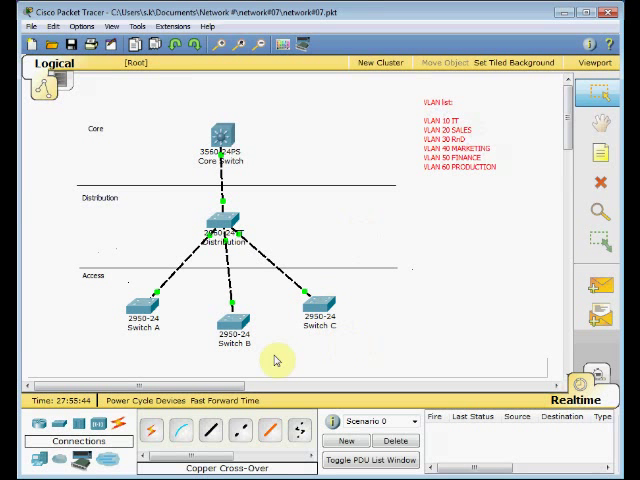
pyautogui.moveTo(260, 160)
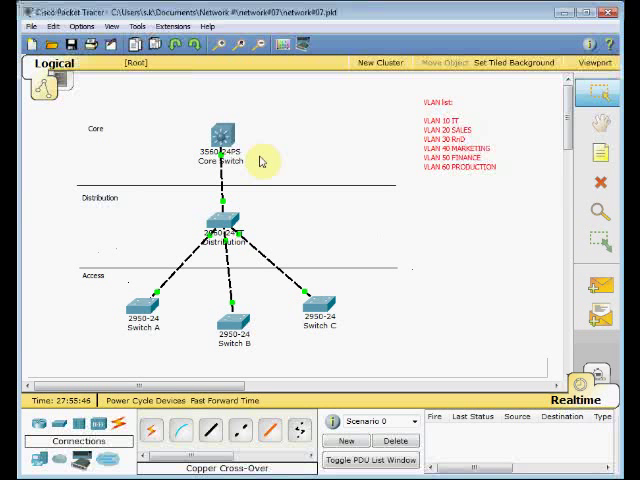
pyautogui.moveTo(428, 272)
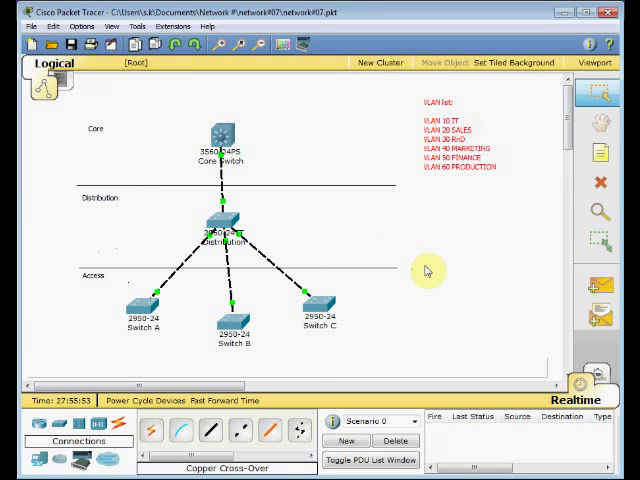
pyautogui.moveTo(422, 268)
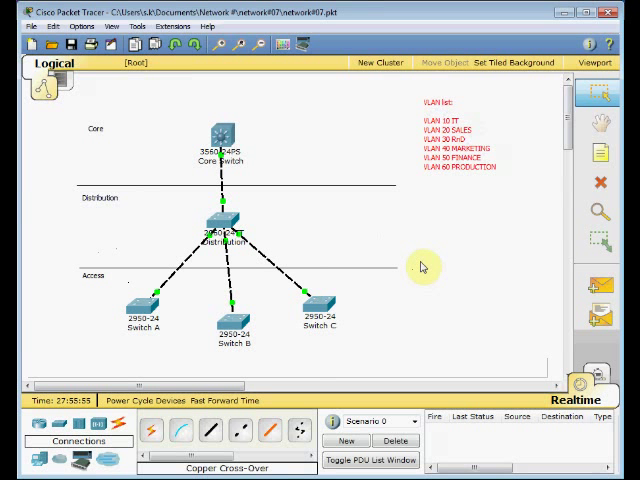
pyautogui.moveTo(304, 348)
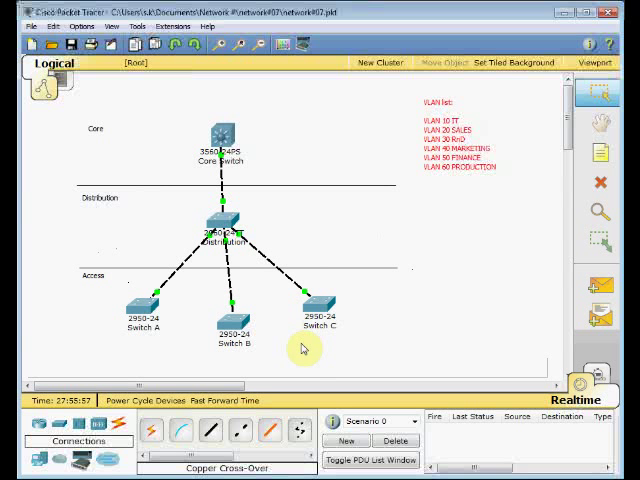
pyautogui.moveTo(382, 232)
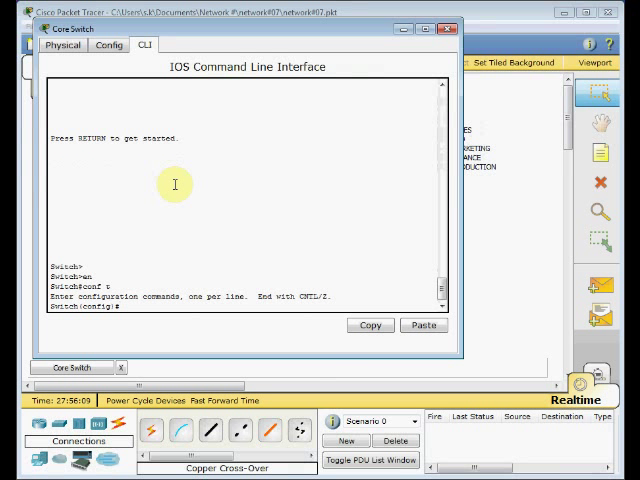
# Step: Exit configuration mode and show the core switch's VTP status (server) and default VLAN list
pyautogui.write('ext')
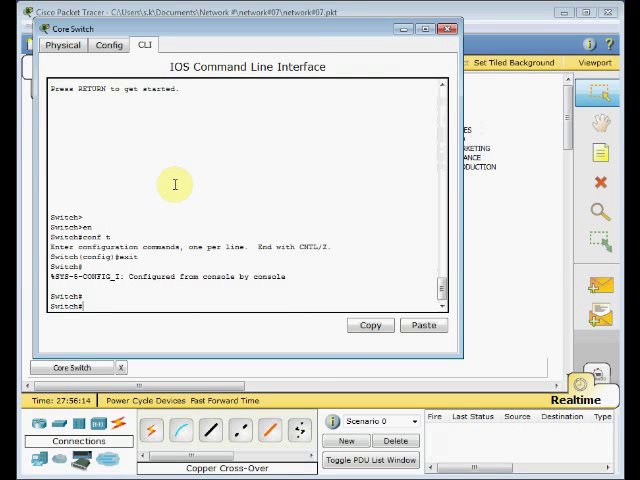
pyautogui.write('show')
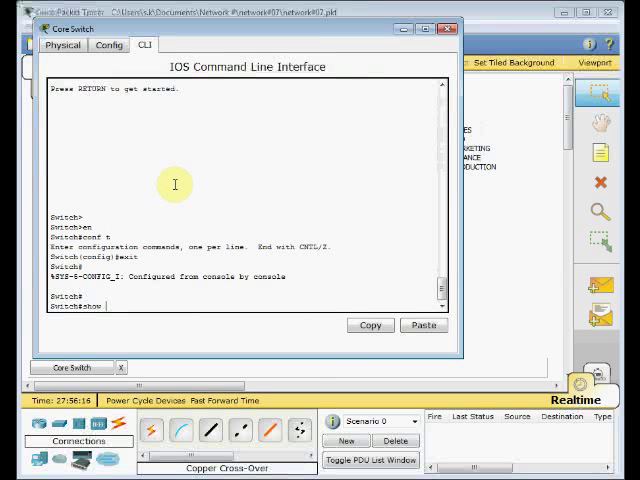
pyautogui.write('show vtp status')
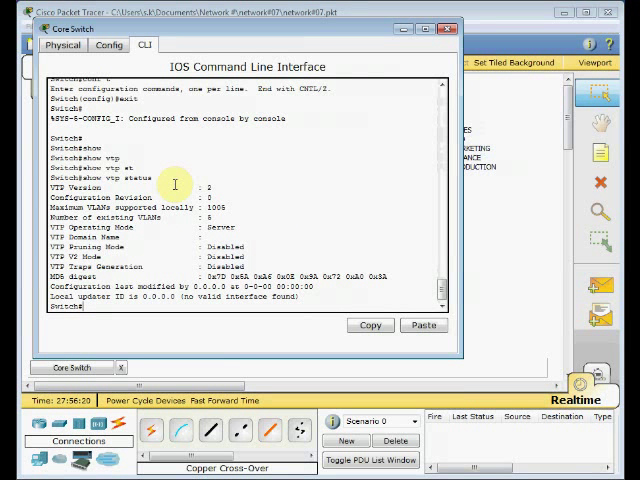
pyautogui.moveTo(180, 184)
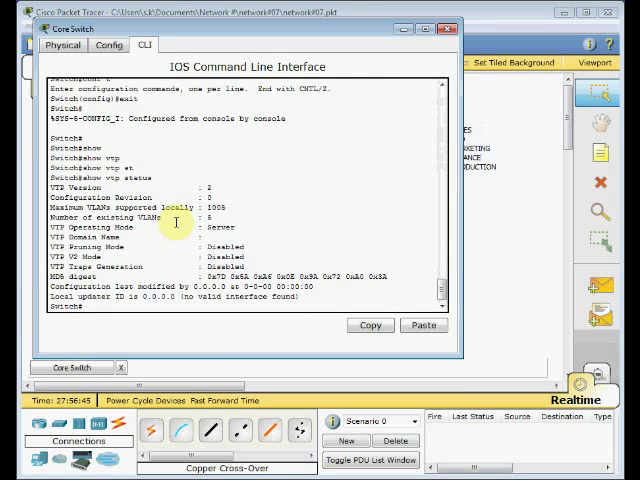
pyautogui.moveTo(160, 200)
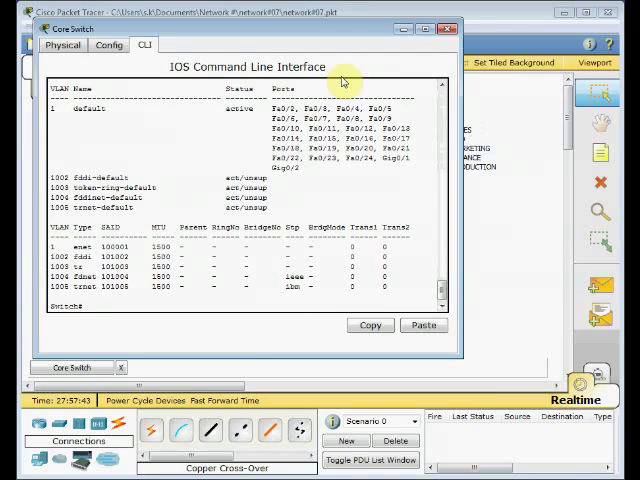
pyautogui.moveTo(292, 50)
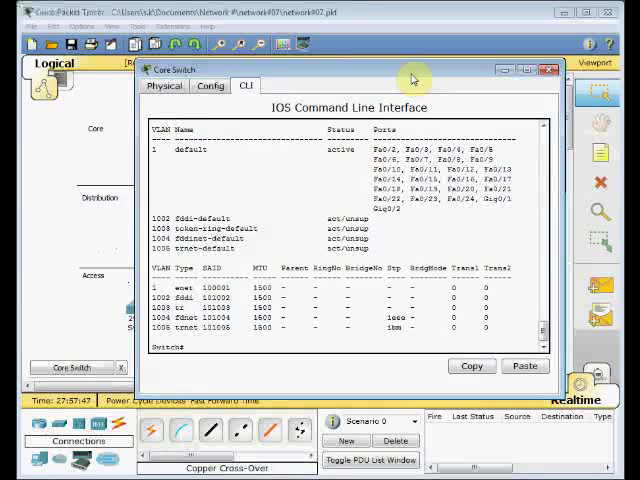
# Step: Enter configuration mode, explore vtp ? help, and set vtp mode server on the core switch
pyautogui.write('conf t')
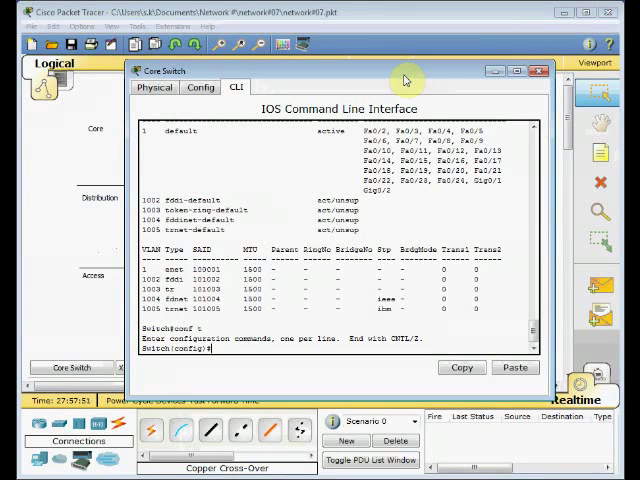
pyautogui.write('vtp')
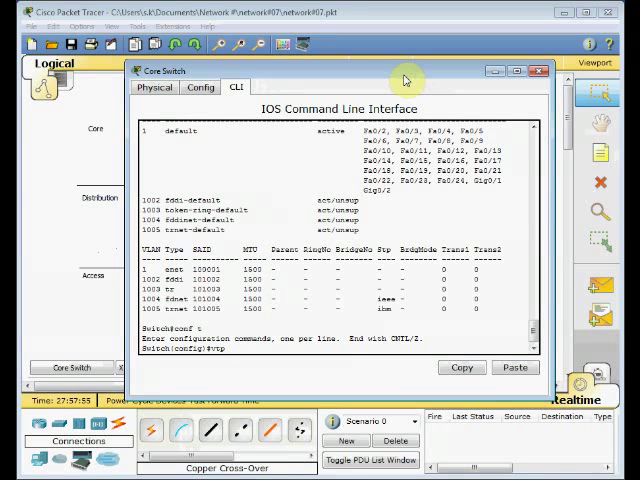
pyautogui.write('?')
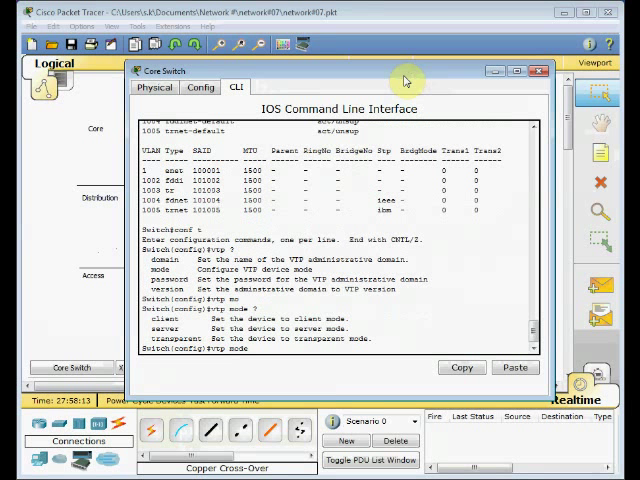
pyautogui.write('s')
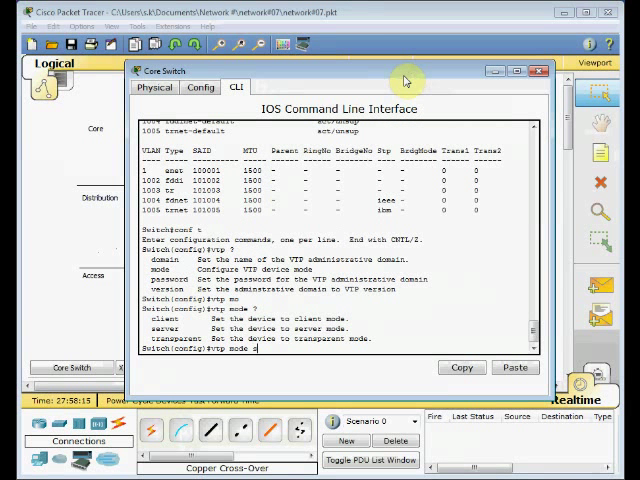
pyautogui.write('erver')
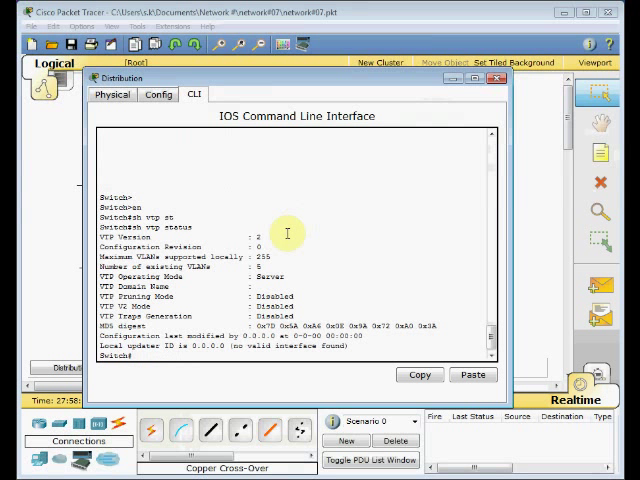
pyautogui.moveTo(244, 252)
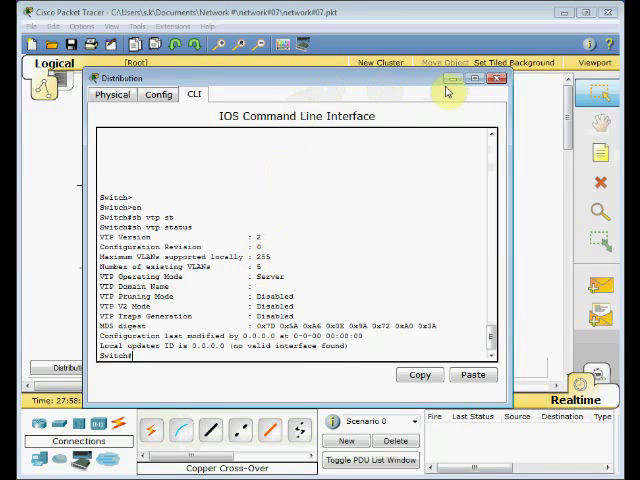
# Step: Close the Distribution switch console and bring up Switch B's command line
pyautogui.click(496, 80)
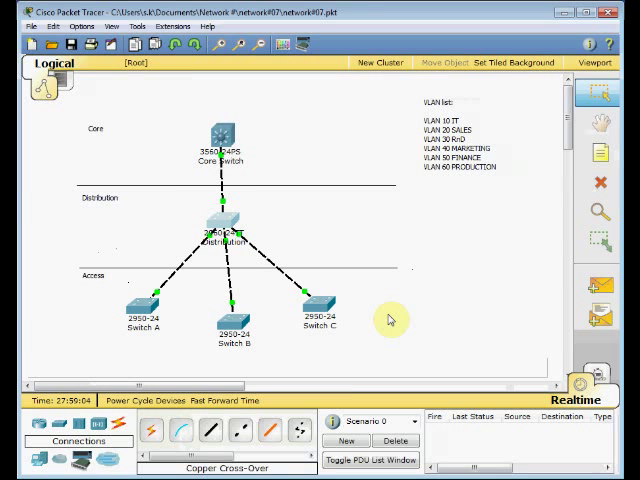
pyautogui.moveTo(382, 326)
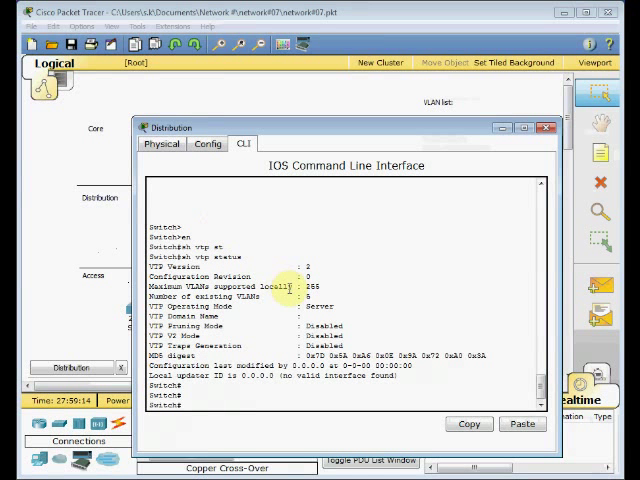
pyautogui.click(544, 128)
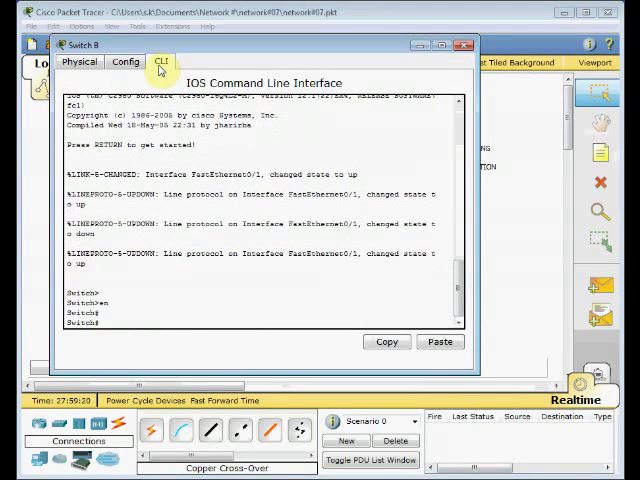
# Step: Query Switch B's VTP status with sh vtp status
pyautogui.write('sh vtp status')
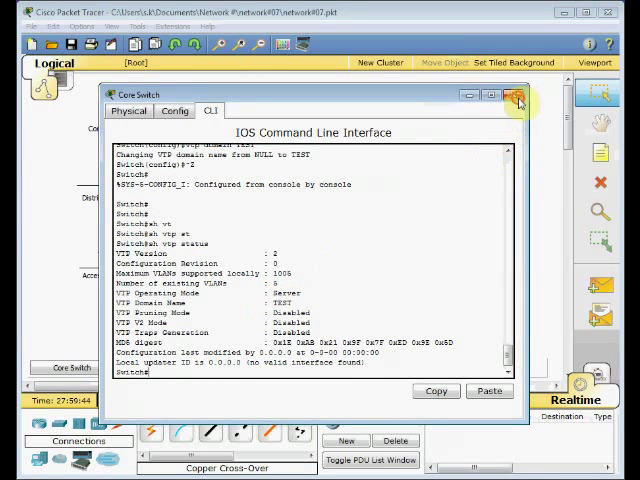
# Step: Close the core switch console after setting domain TEST and return to the Distribution CLI
pyautogui.click(516, 98)
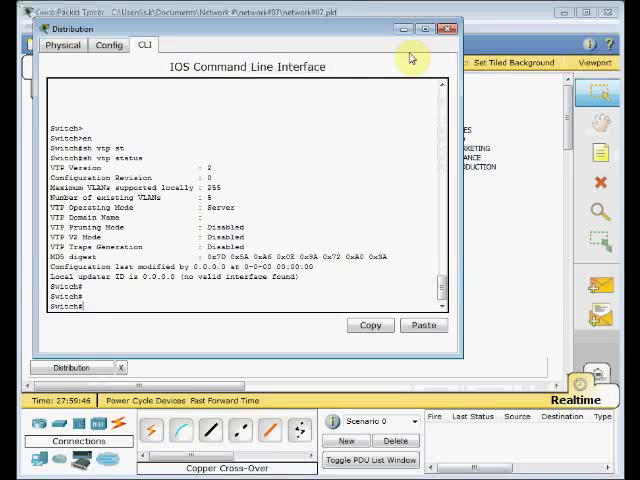
pyautogui.click(456, 28)
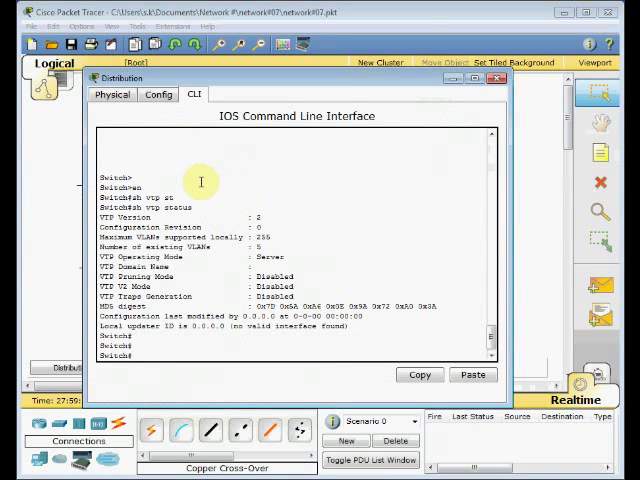
# Step: Run sh vtp status on the distribution switch, still reporting server mode
pyautogui.write('sh vtp status')
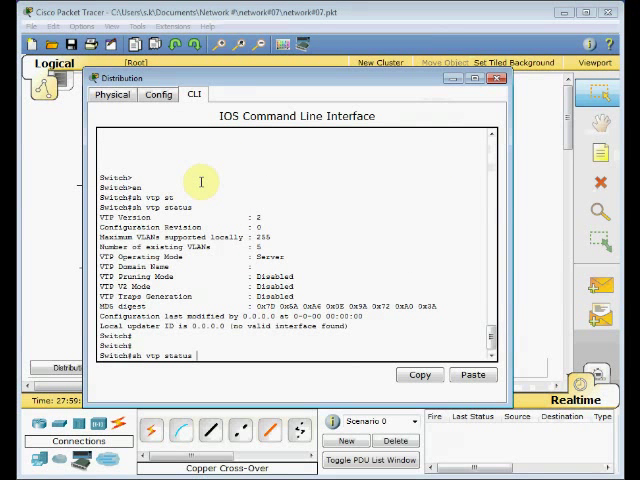
pyautogui.press('Return')
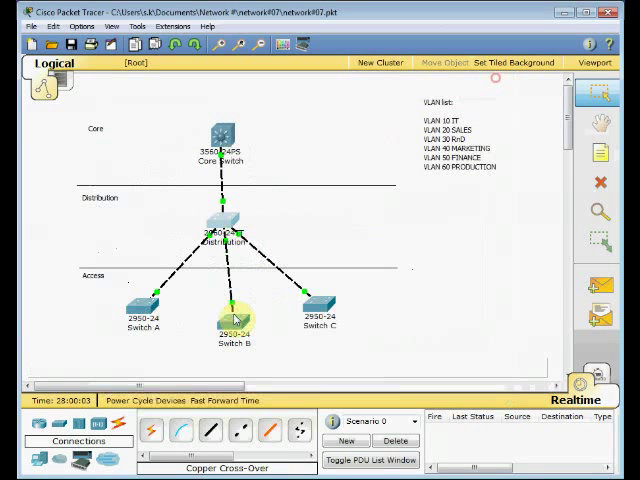
# Step: Bring up Switch A's console, glancing at Switch B's VTP status on the way
pyautogui.doubleClick(140, 302)
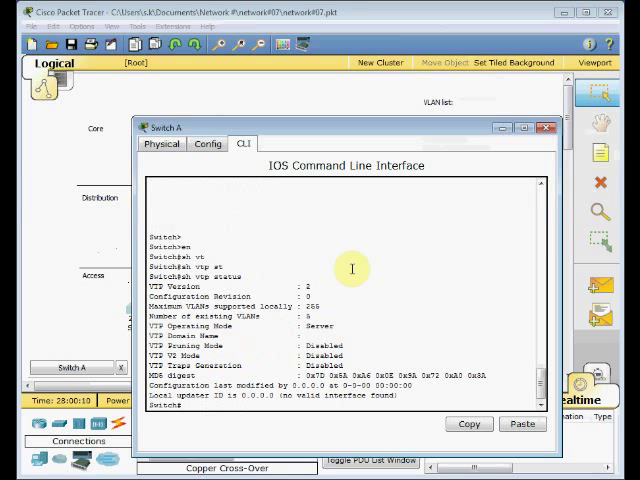
pyautogui.click(544, 128)
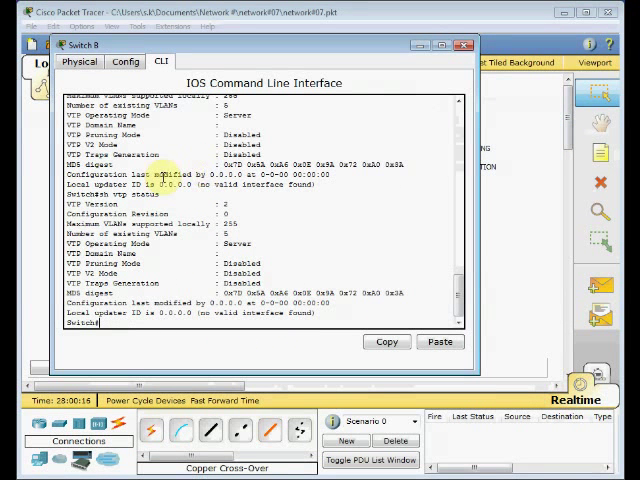
pyautogui.click(464, 48)
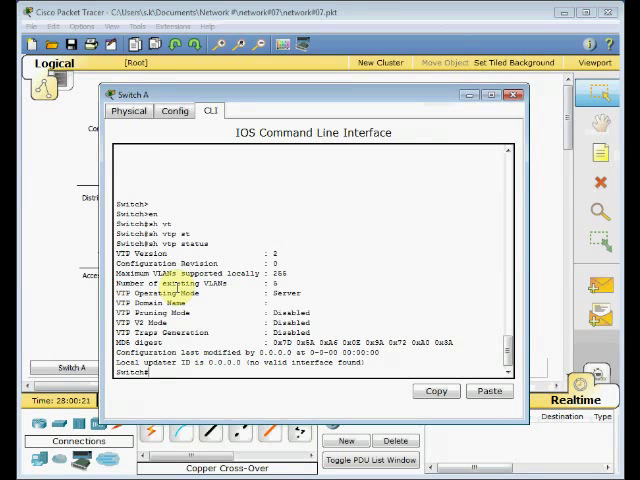
# Step: Enter configuration mode on Switch A and set vtp mode client
pyautogui.write('conf t')
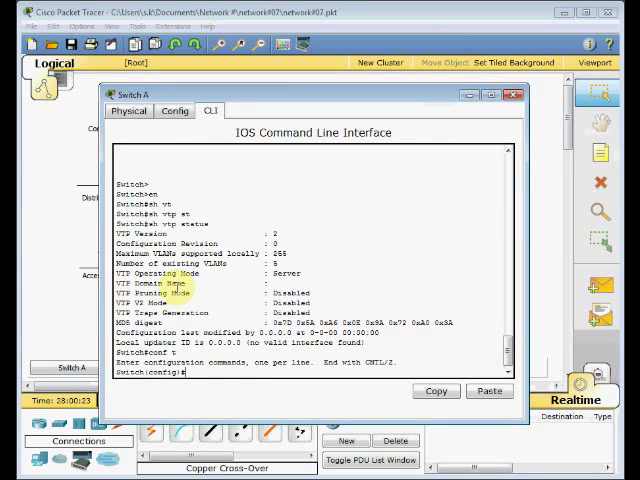
pyautogui.write('vtp')
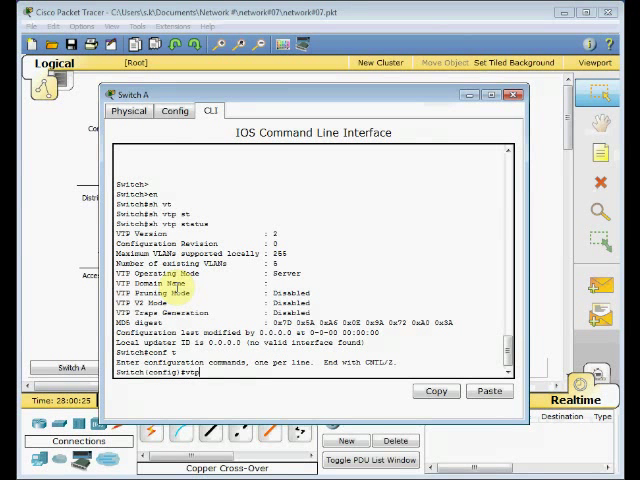
pyautogui.write('vtp mode')
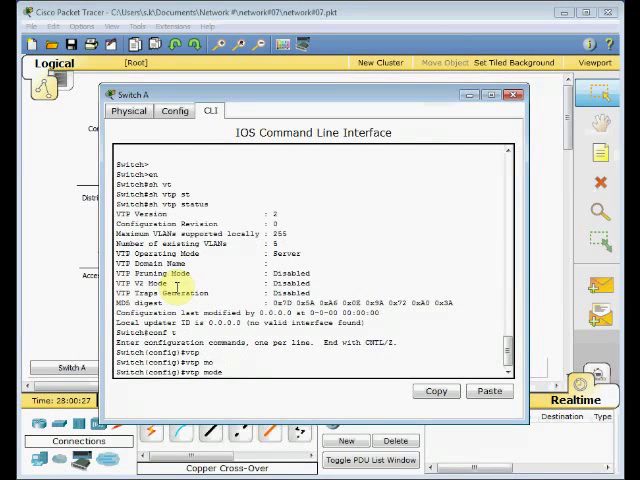
pyautogui.write('vtp mode client')
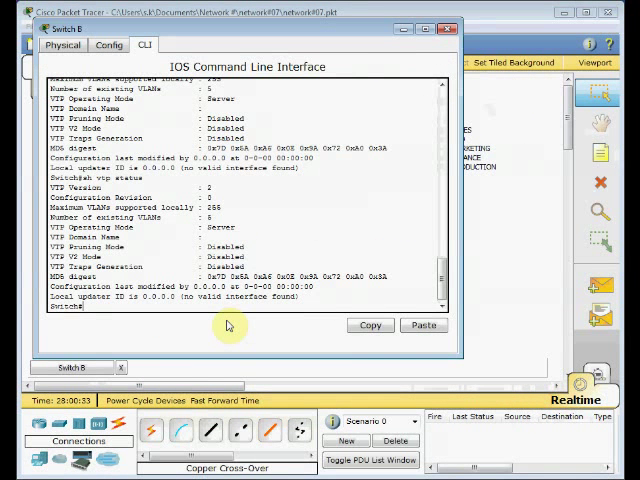
# Step: Set Switch B to vtp mode client and confirm vlan 10 is rejected, then move to Switch C
pyautogui.write('conf t')
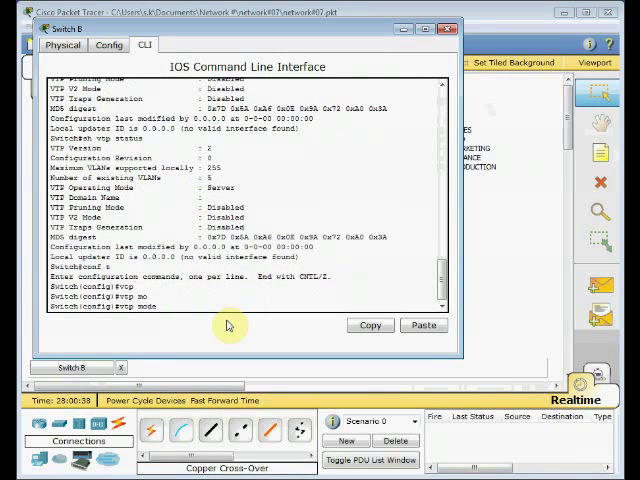
pyautogui.write('vtp mode client')
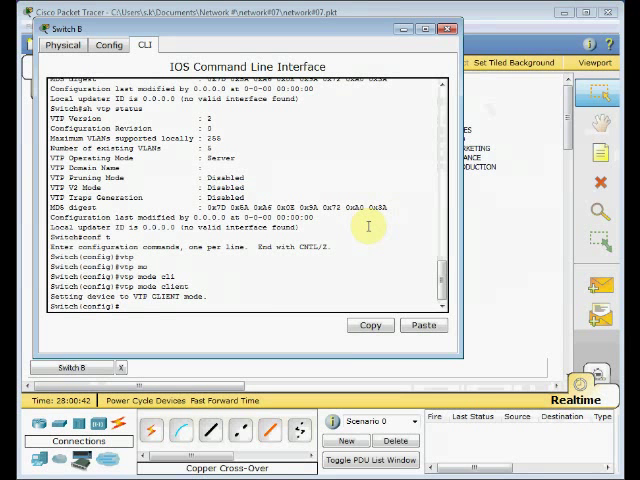
pyautogui.write('vlan 10')
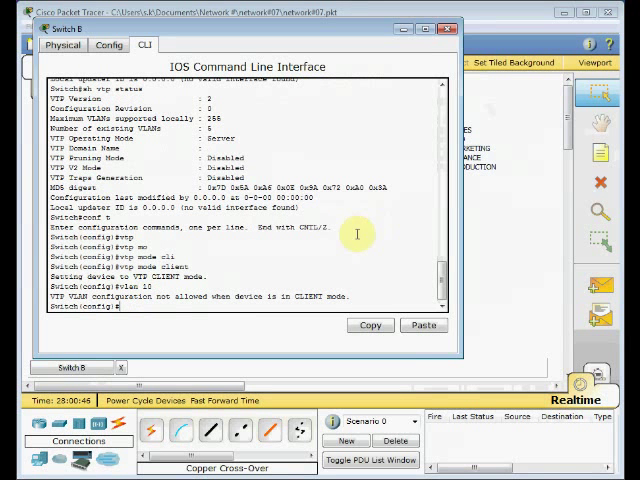
pyautogui.moveTo(176, 310)
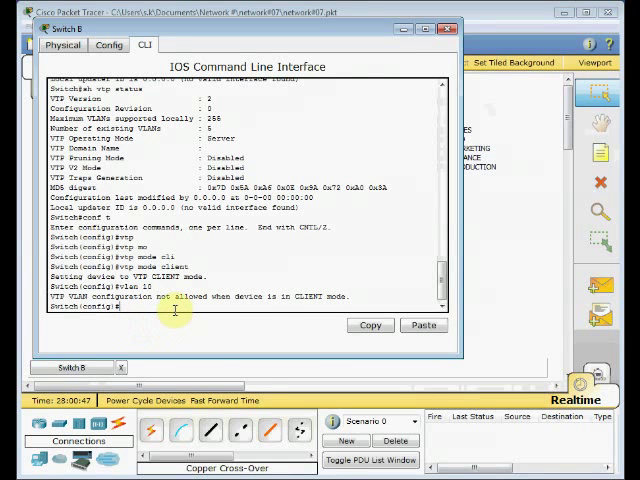
pyautogui.moveTo(404, 204)
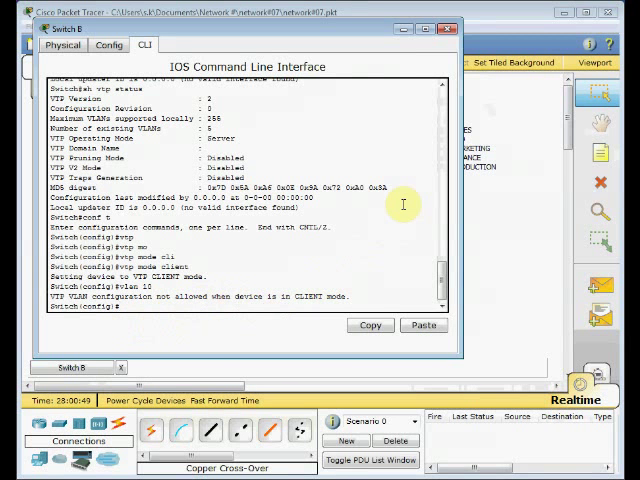
pyautogui.click(448, 28)
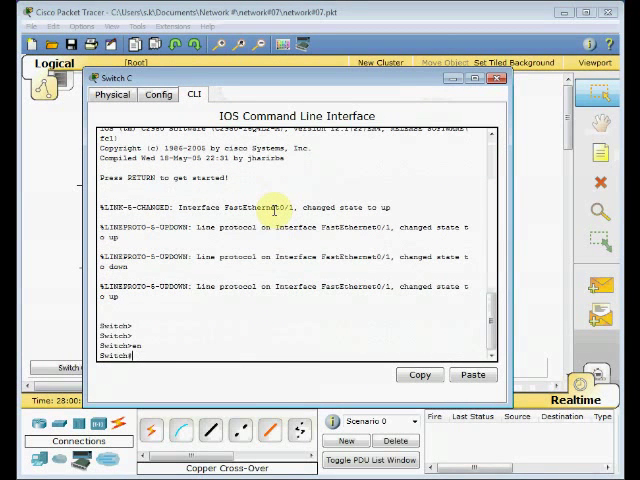
# Step: Check Switch C's VTP status and set it to vtp mode client
pyautogui.write('sh vtp status')
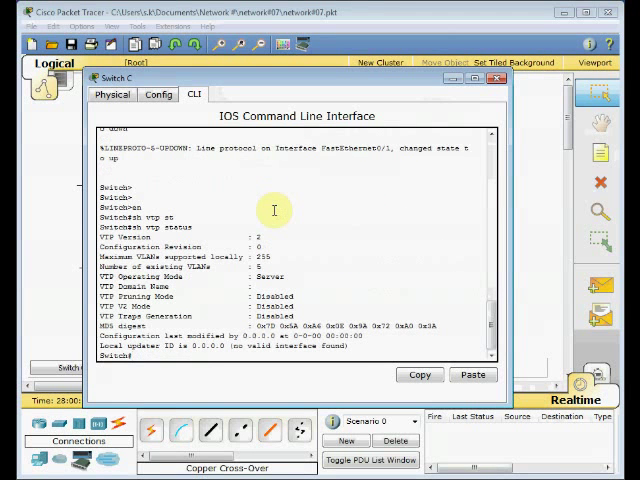
pyautogui.write('conf t')
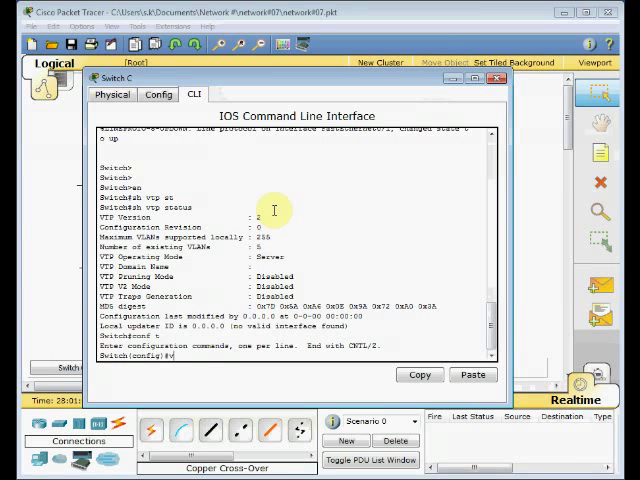
pyautogui.write('vtp st')
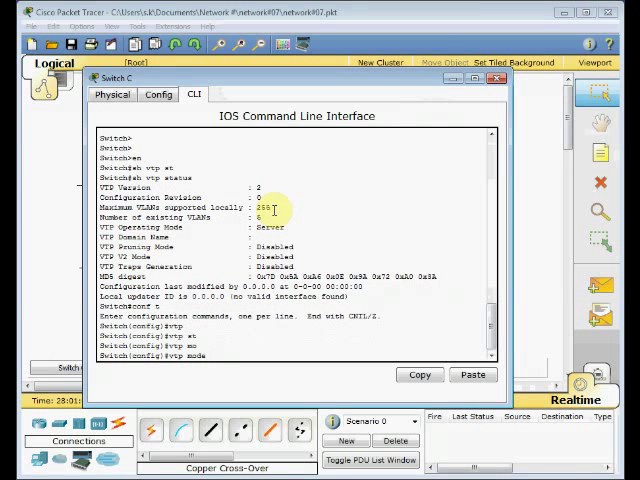
pyautogui.write('vtp mode client')
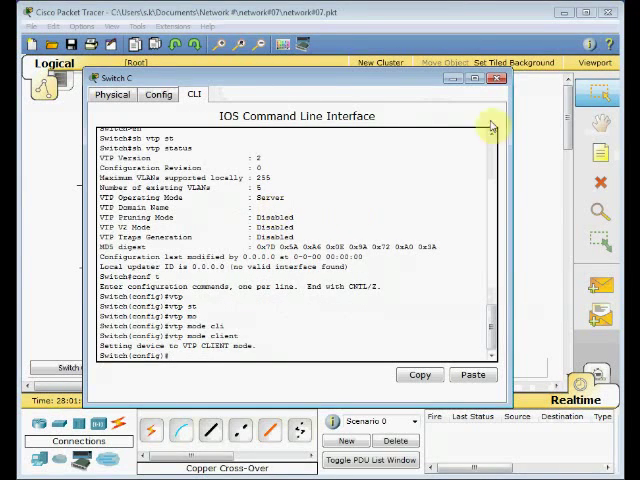
pyautogui.click(498, 78)
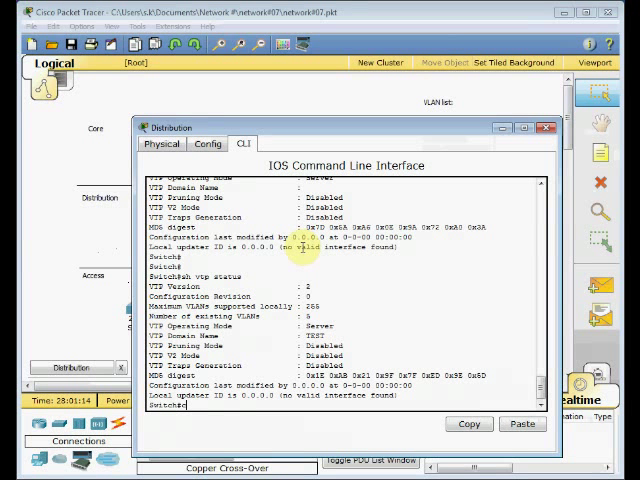
# Step: Enter configuration mode on the distribution switch and set it to vtp mode client
pyautogui.write('conf t')
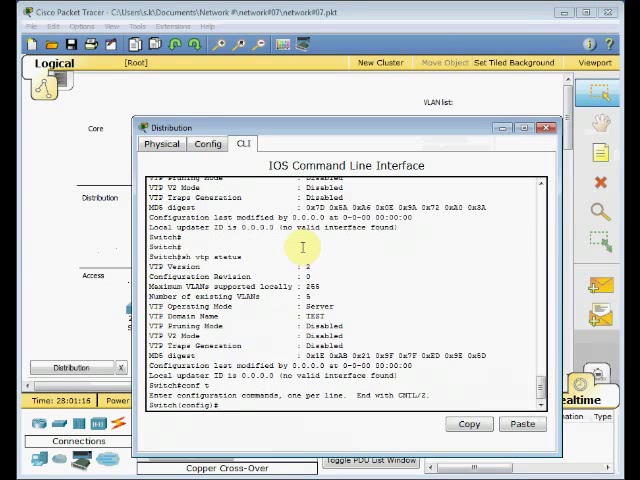
pyautogui.write('vtp mode client')
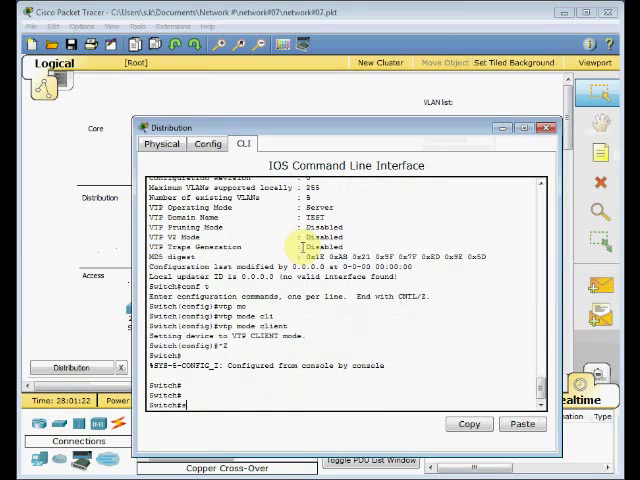
pyautogui.write('h')
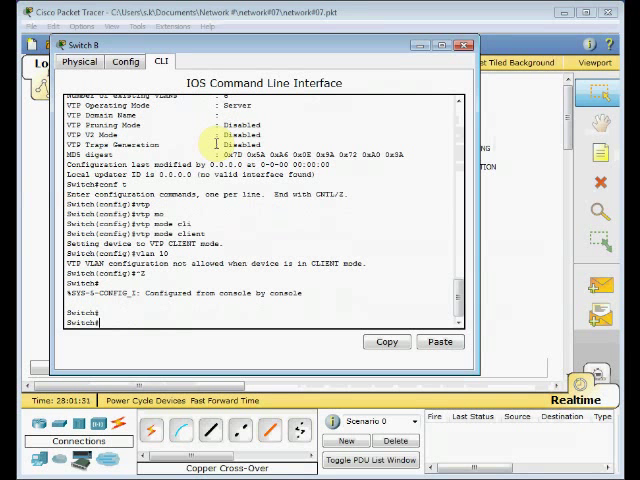
# Step: Verify access switches report client mode in domain TEST with sh vtp status, then close the consoles
pyautogui.write('sh vtp status')
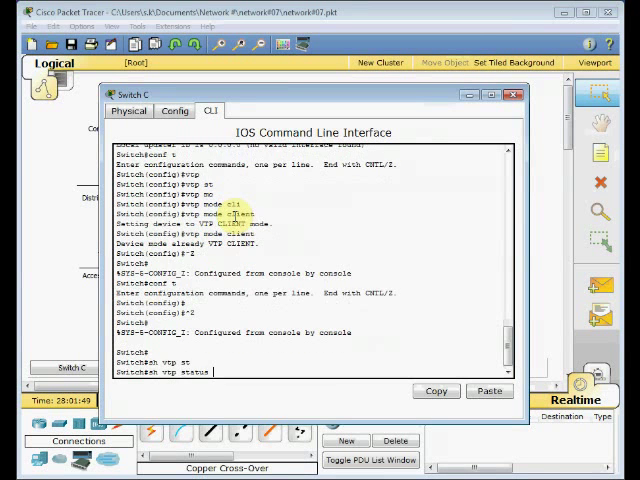
pyautogui.press('Return')
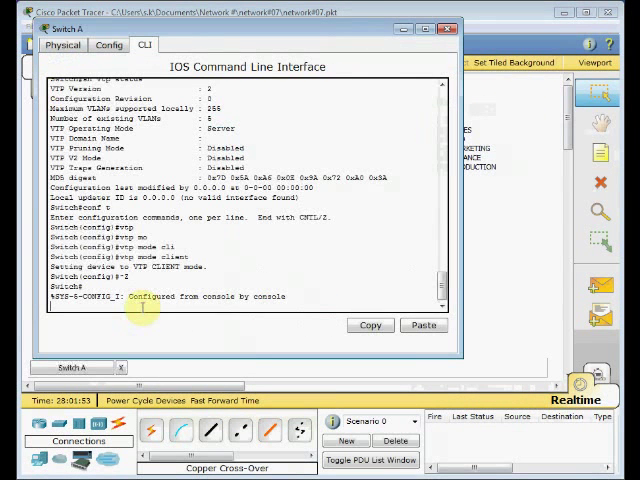
pyautogui.write('sh vtp status')
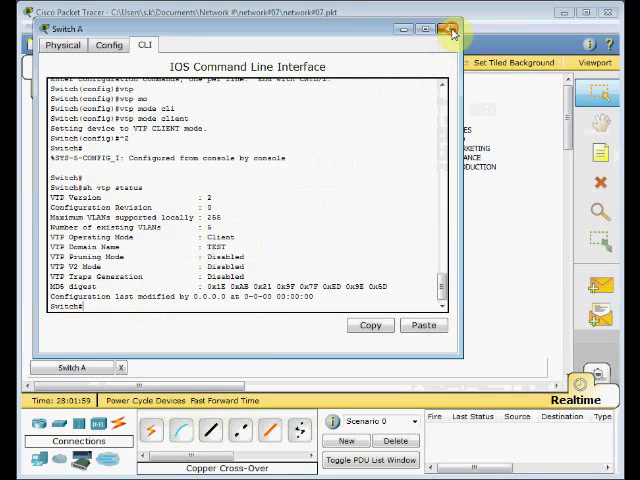
pyautogui.click(452, 28)
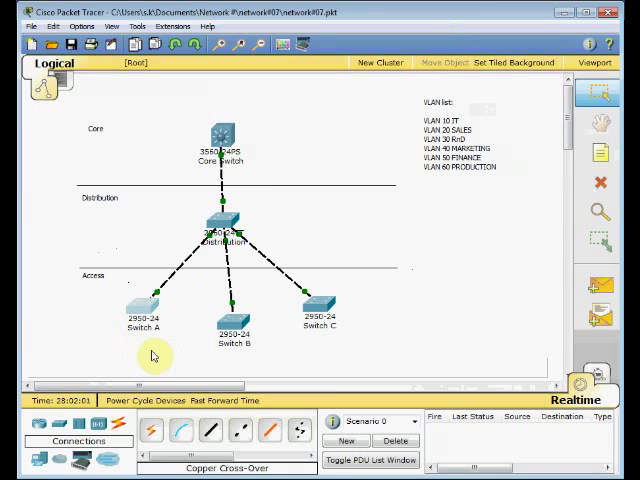
pyautogui.moveTo(196, 288)
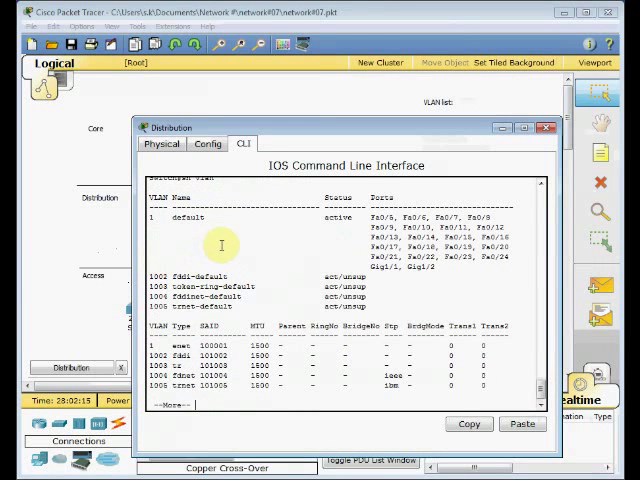
# Step: Check Switch A's VLAN list shows only default VLANs and close its console
pyautogui.click(546, 128)
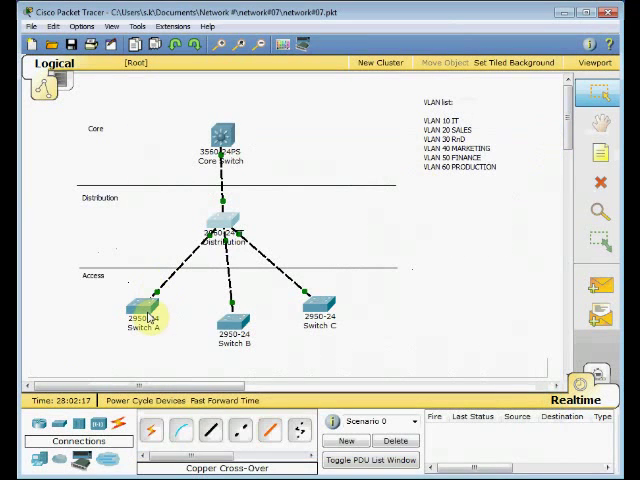
pyautogui.click(144, 316)
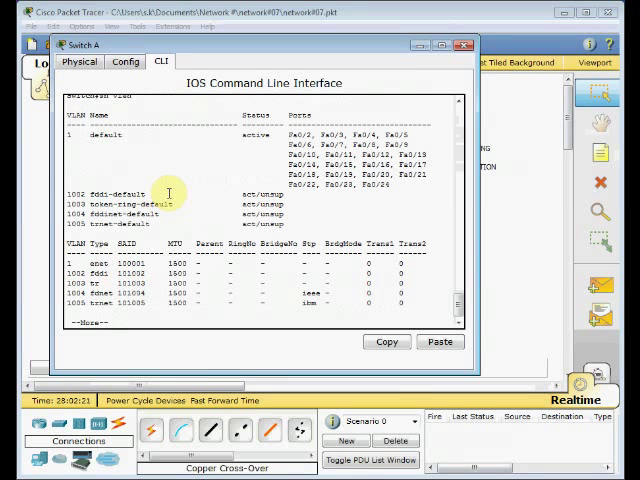
pyautogui.moveTo(426, 96)
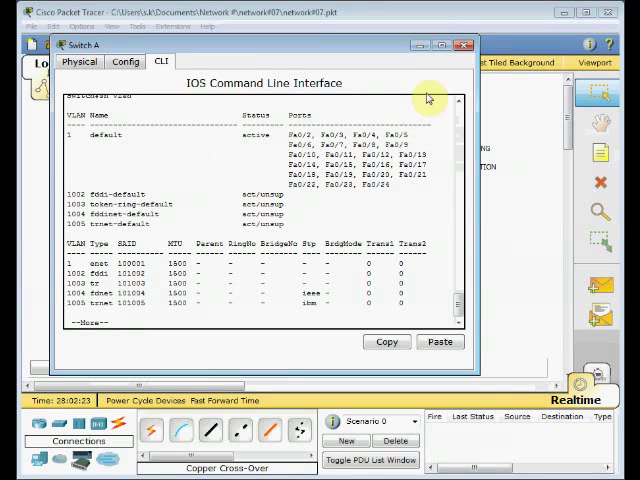
pyautogui.click(464, 44)
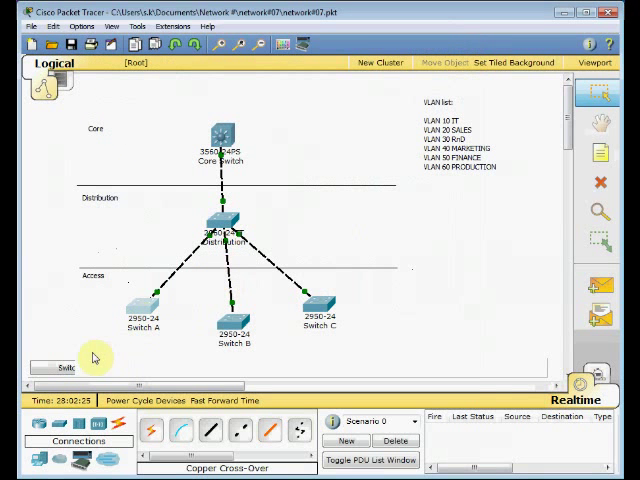
# Step: Check the Core Switch's VLAN list shows only default VLANs and close its console
pyautogui.click(220, 136)
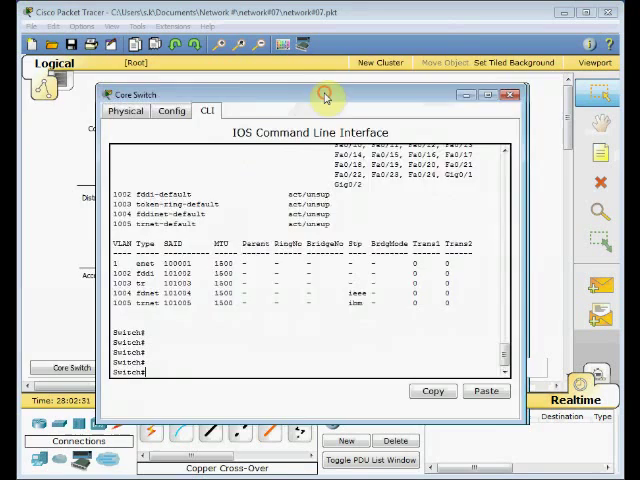
pyautogui.moveTo(324, 96); pyautogui.dragTo(256, 82)
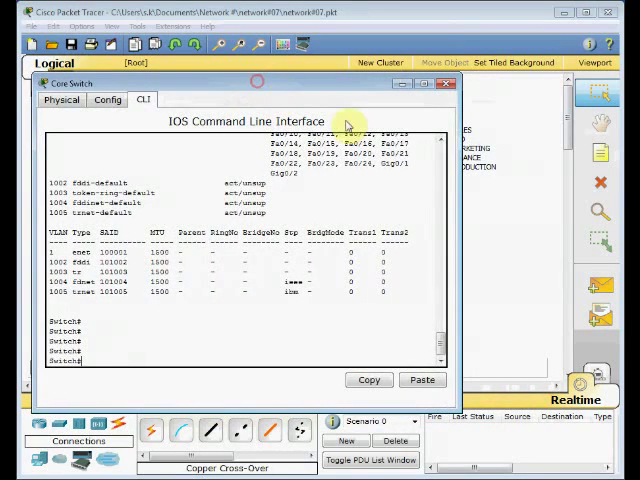
pyautogui.moveTo(482, 120)
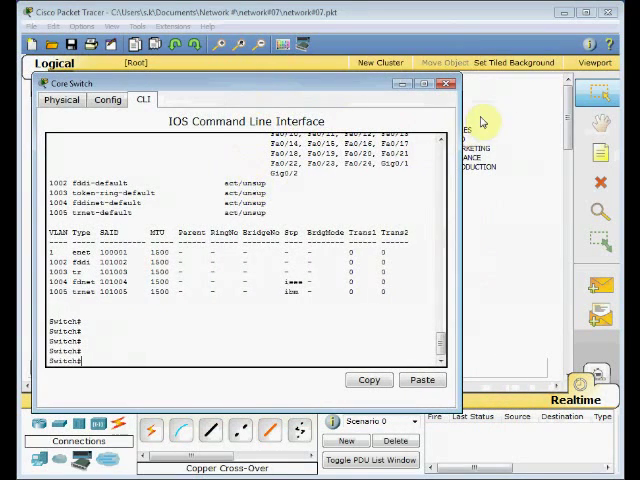
pyautogui.click(446, 88)
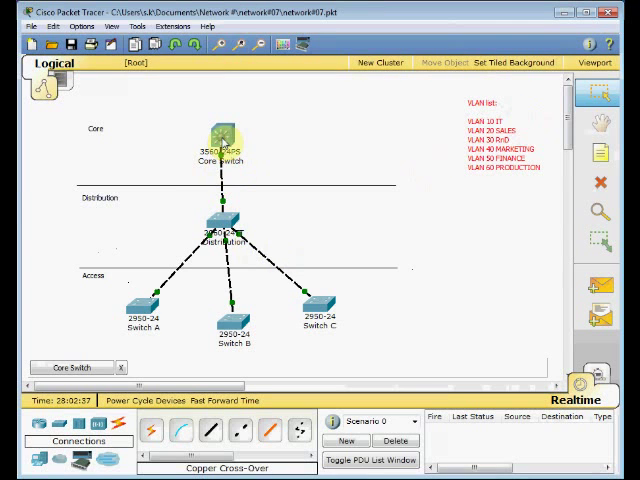
# Step: On the Core Switch in config mode, create VLAN 10 IT, VLAN 20 SALES and VLAN 30 R&D
pyautogui.doubleClick(220, 140)
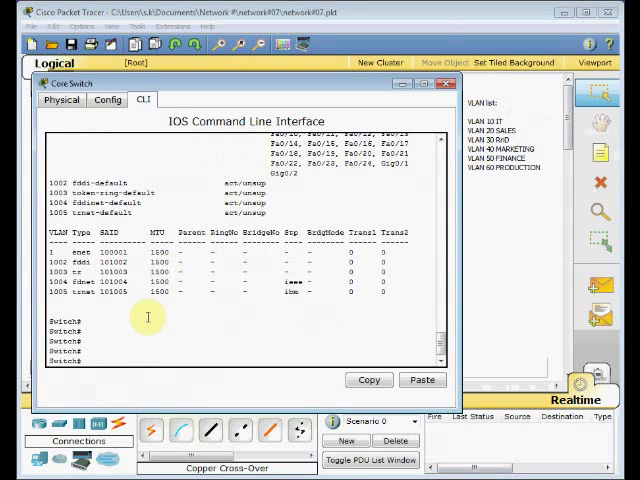
pyautogui.write('conf t')
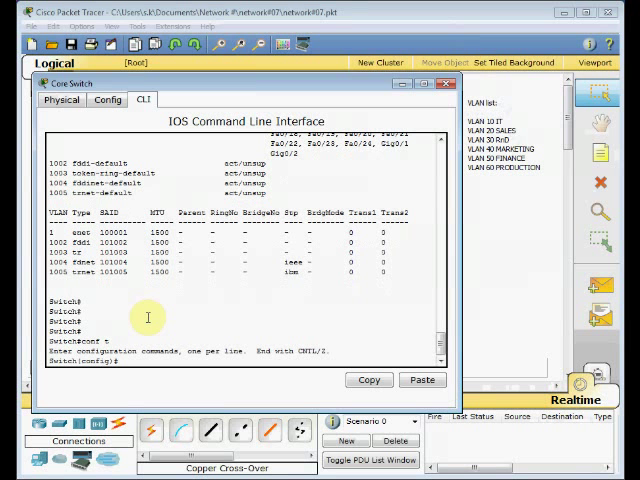
pyautogui.write('vlan 10')
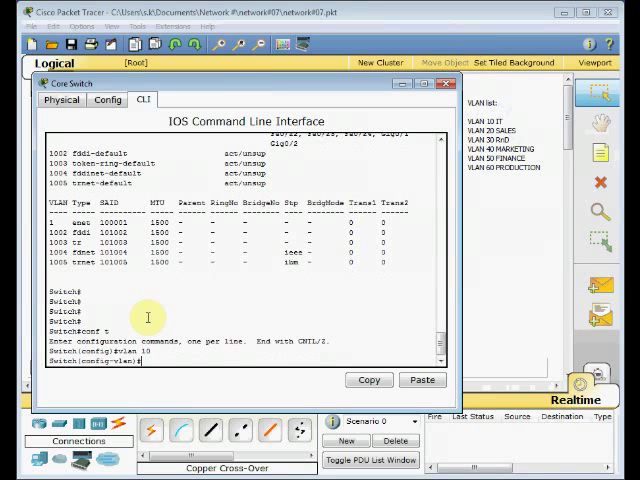
pyautogui.write('name IT')
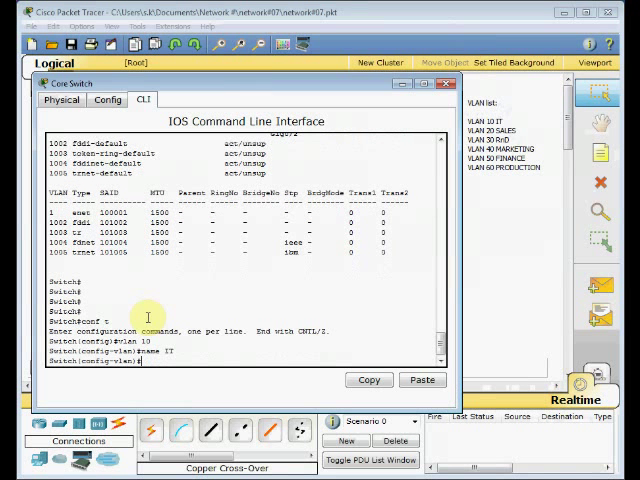
pyautogui.write('vlan 20')
pyautogui.write('name SAL')
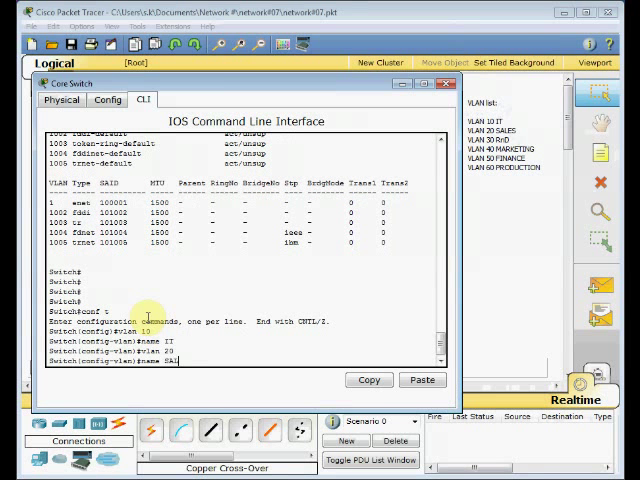
pyautogui.write('vlan')
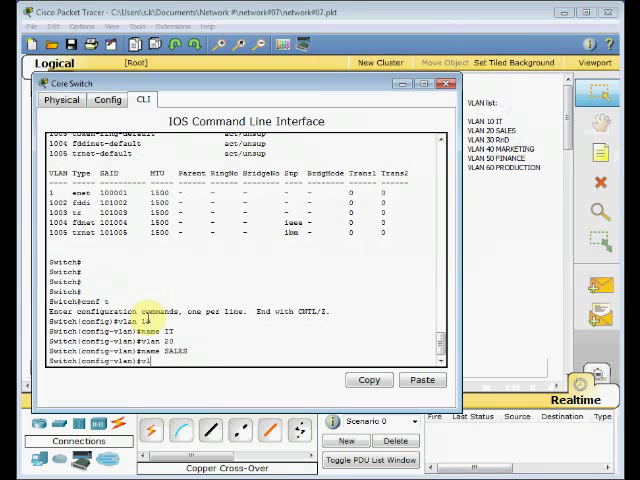
pyautogui.write('vlan 30')
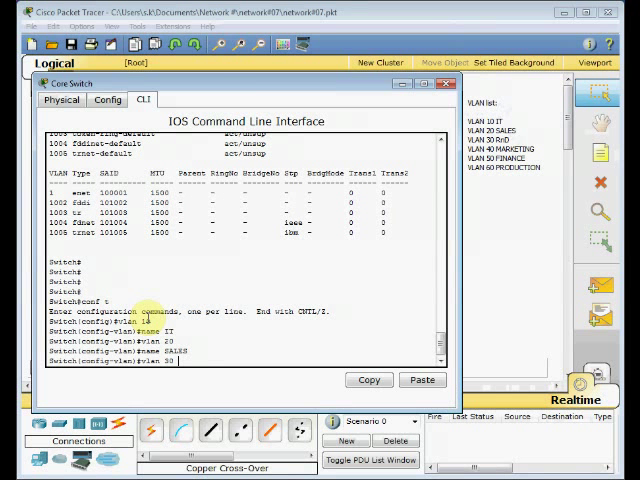
pyautogui.write('name RnD')
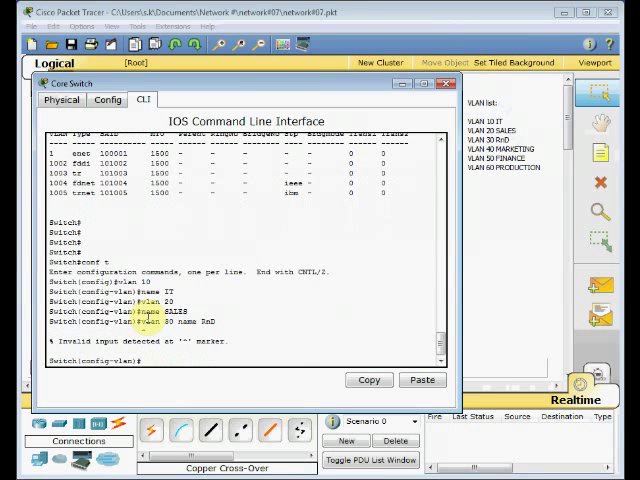
pyautogui.write('vlan 30 name')
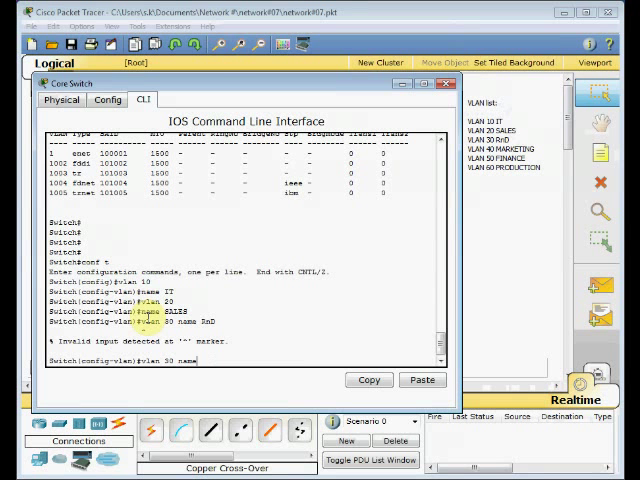
pyautogui.write('vlan 30')
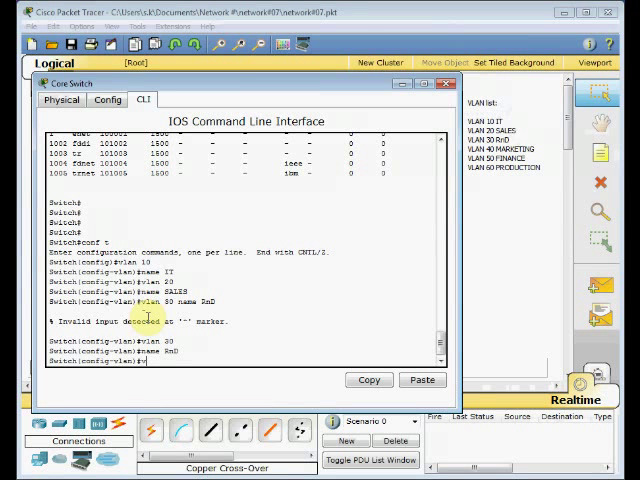
# Step: Create VLAN 40 MARKETING, VLAN 50 FINANCE and VLAN 60 PRODUCTION on the Core Switch
pyautogui.write('vlan 40')
pyautogui.write('name ')
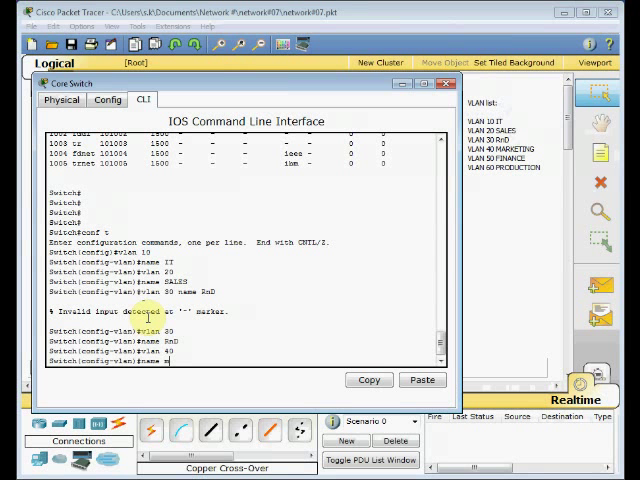
pyautogui.write('MARKETING')
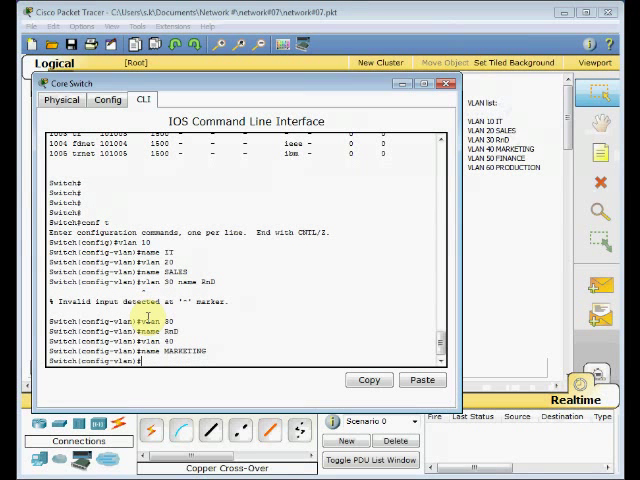
pyautogui.write('vlan 50')
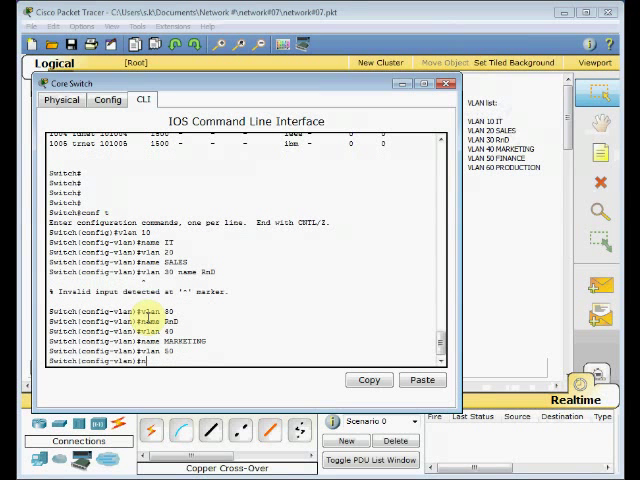
pyautogui.write('name FINANCE')
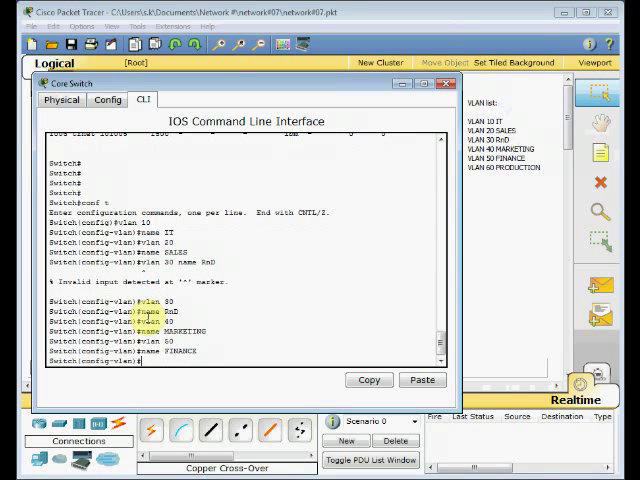
pyautogui.write('vlan')
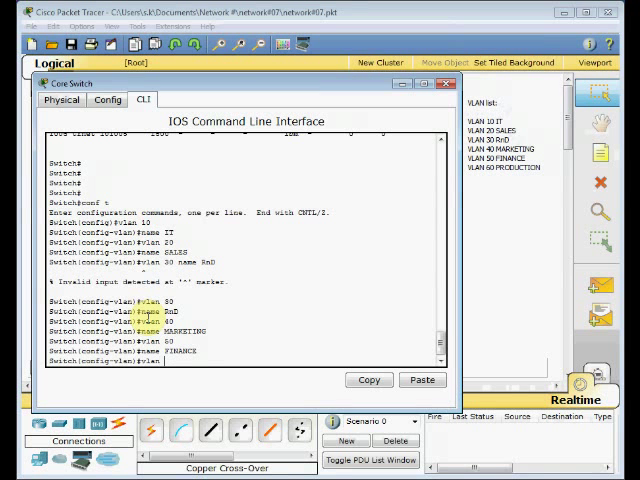
pyautogui.write('60')
pyautogui.write('name ')
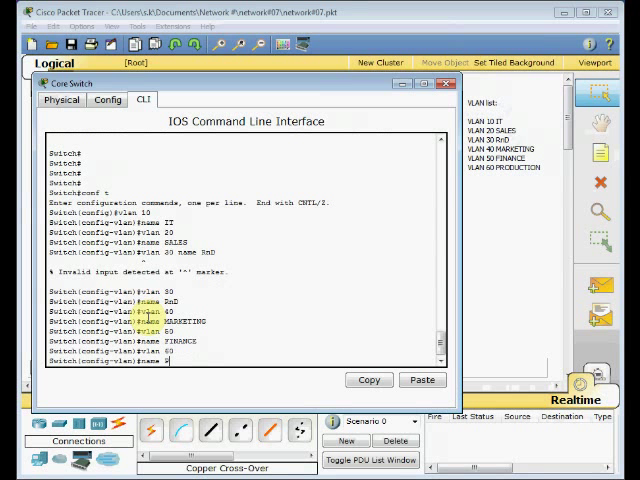
pyautogui.write('PRODUCTION')
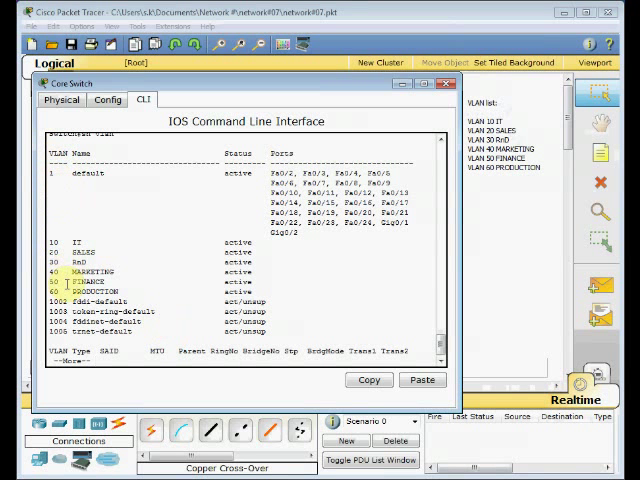
# Step: Highlight the new VLANs in the Core Switch's show vlan output and close its console
pyautogui.moveTo(50, 244); pyautogui.dragTo(276, 290)
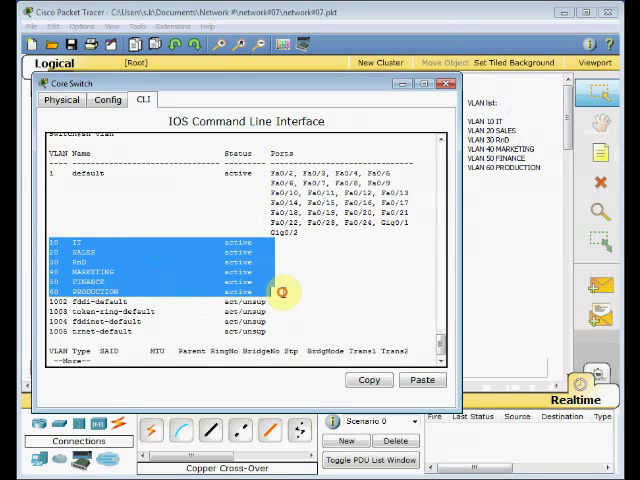
pyautogui.click(448, 86)
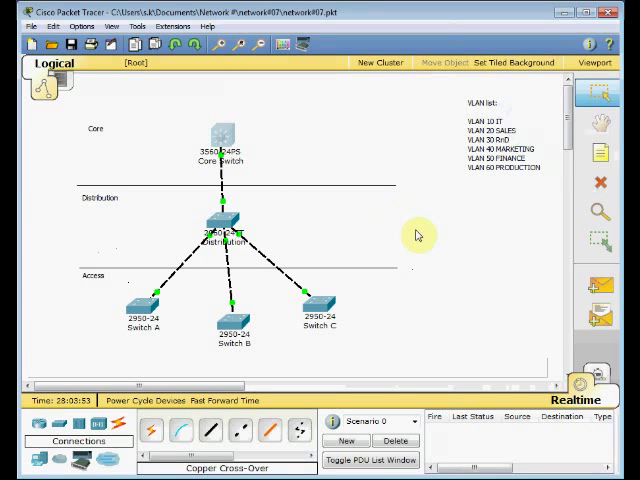
pyautogui.moveTo(390, 218)
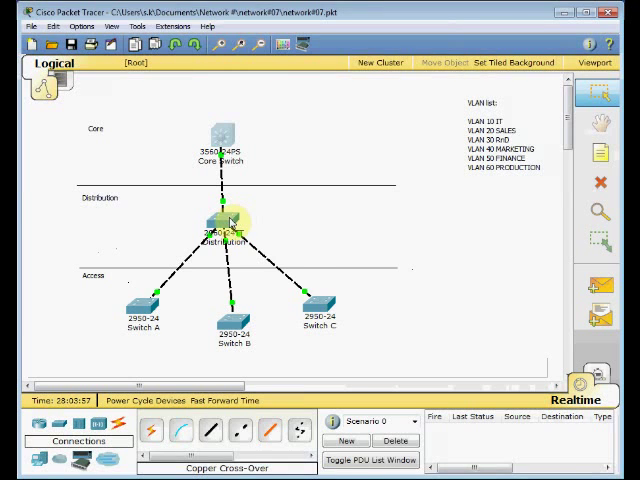
# Step: Verify VLANs IT–PRODUCTION appear on the Distribution switch and Switch C with show vlan
pyautogui.click(220, 224)
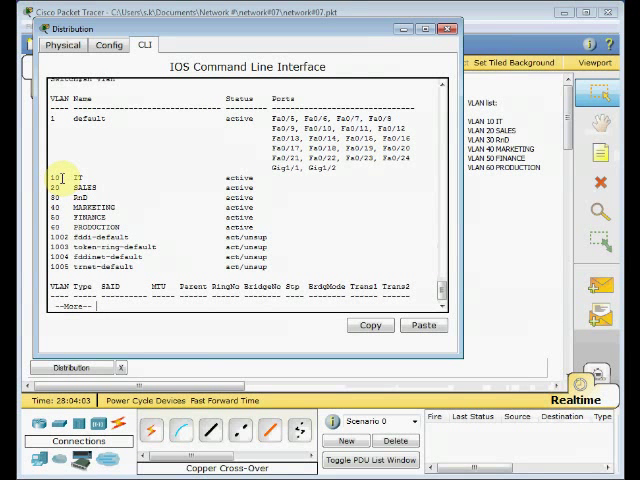
pyautogui.moveTo(60, 176); pyautogui.dragTo(250, 232)
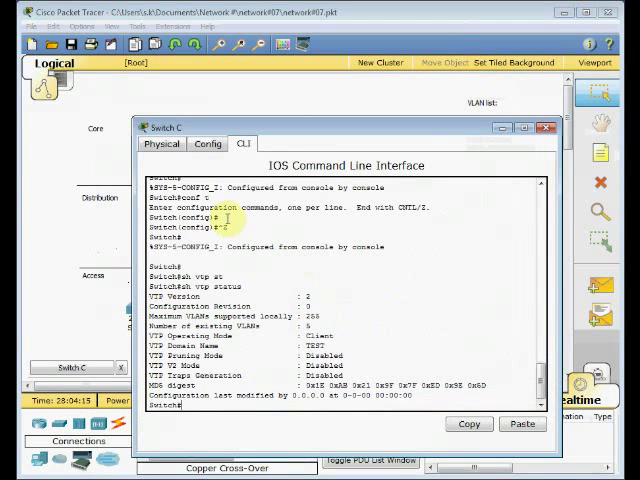
pyautogui.write('sh vlan')
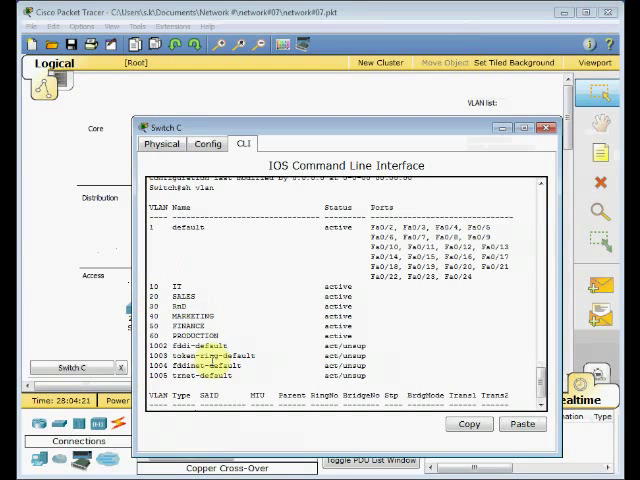
pyautogui.click(548, 128)
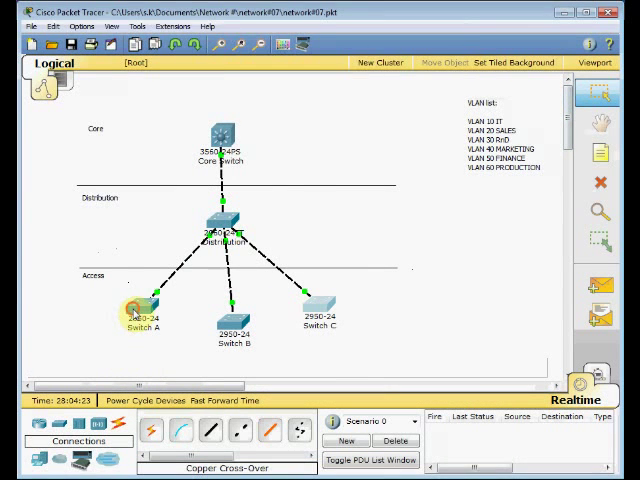